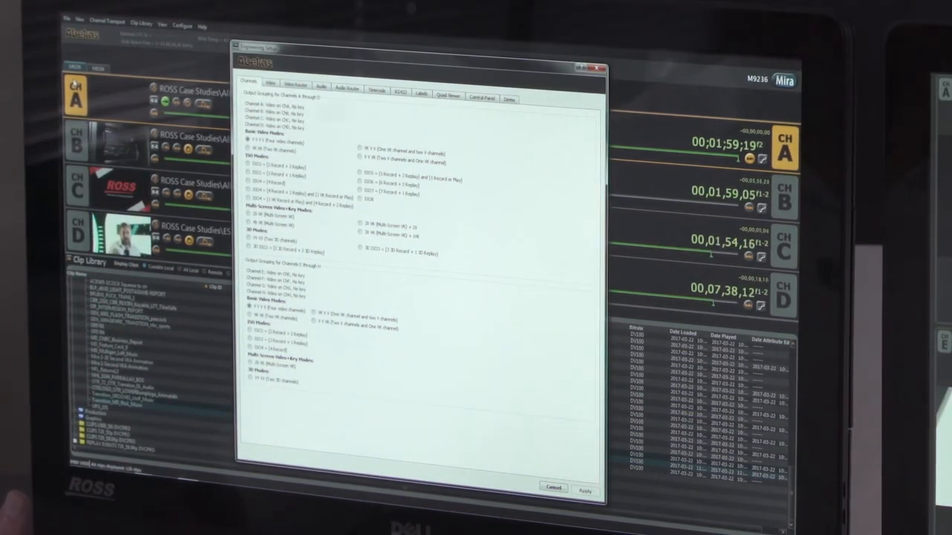
Show the Audio Router settings mapping inputs to clip recorder audio tracks.
{"action": "left_click", "coordinate": [345, 89]}
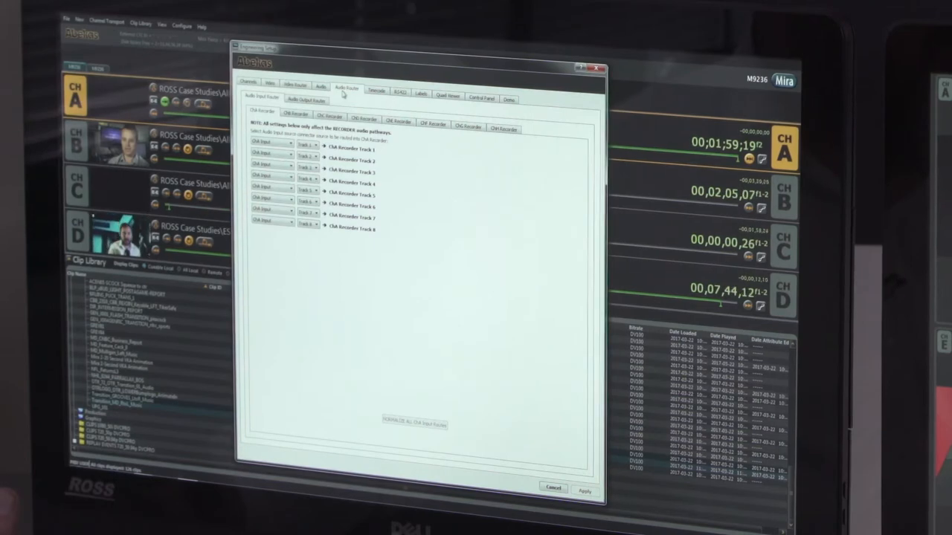
Show the RS422 control settings with device protocol choices and edit timing options.
{"action": "left_click", "coordinate": [398, 90]}
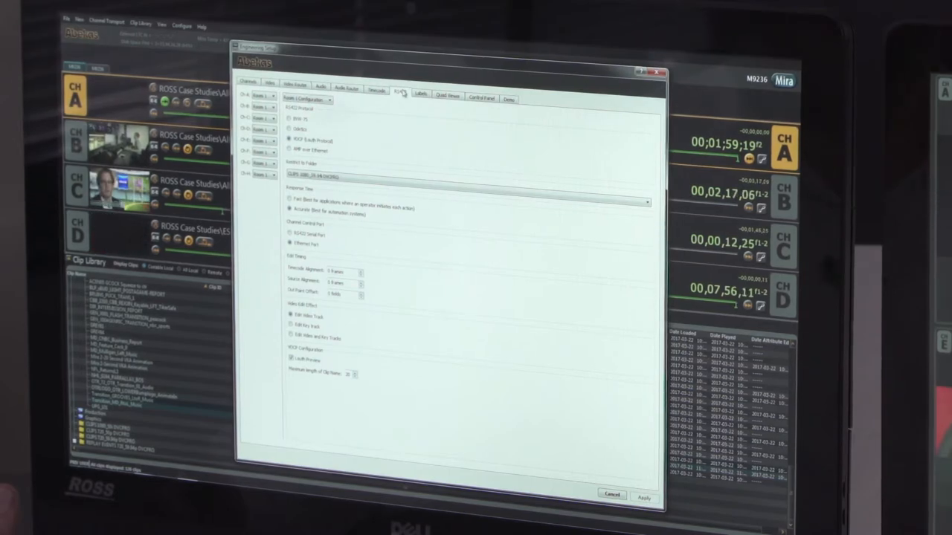
Show the Quad Viewer settings with 50% transparency levels and overlay presets.
{"action": "left_click", "coordinate": [440, 95]}
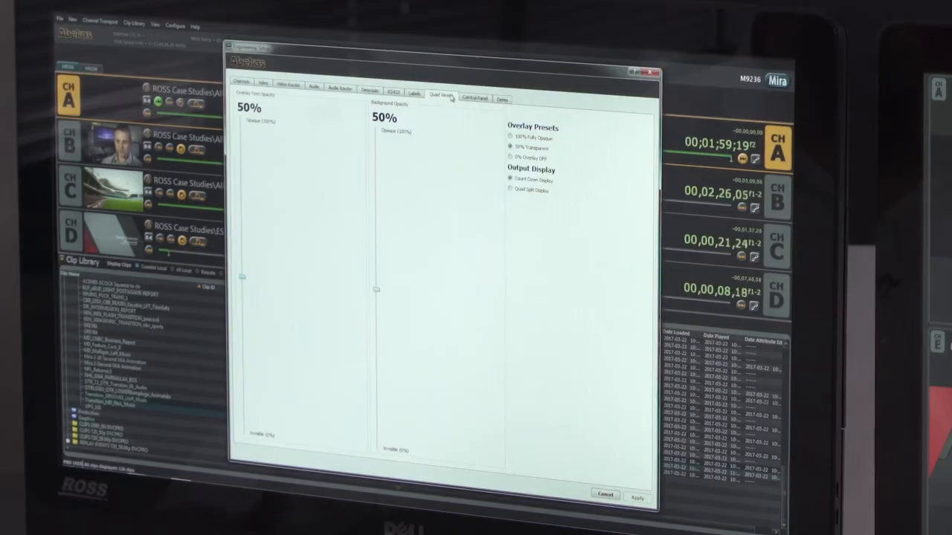